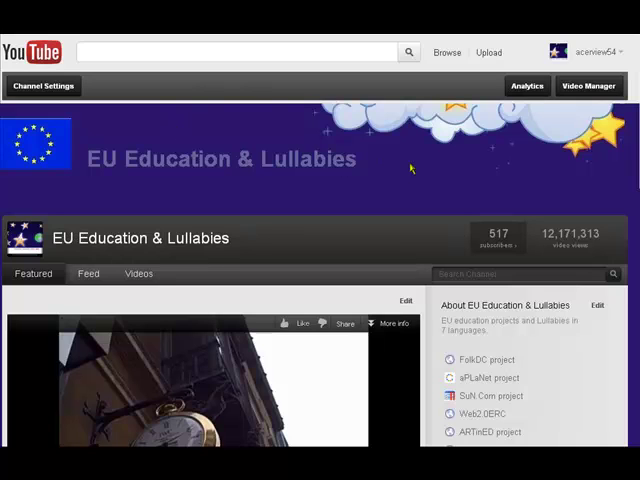
{"action": "mouse_move", "coordinate": [489, 52]}
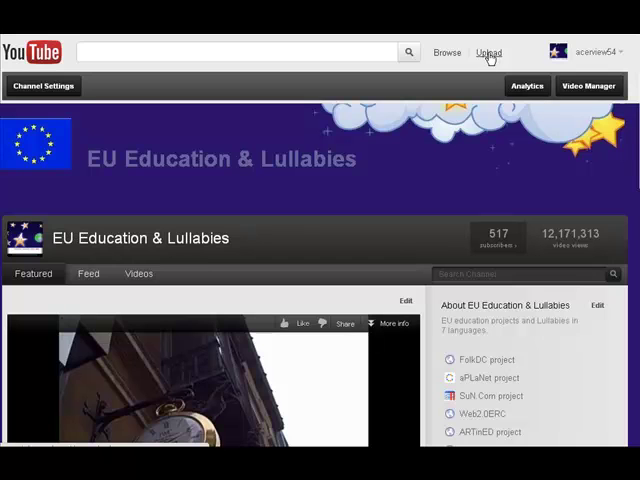
Open the upload page from the EU Education & Lullabies channel.
{"action": "left_click", "coordinate": [489, 52]}
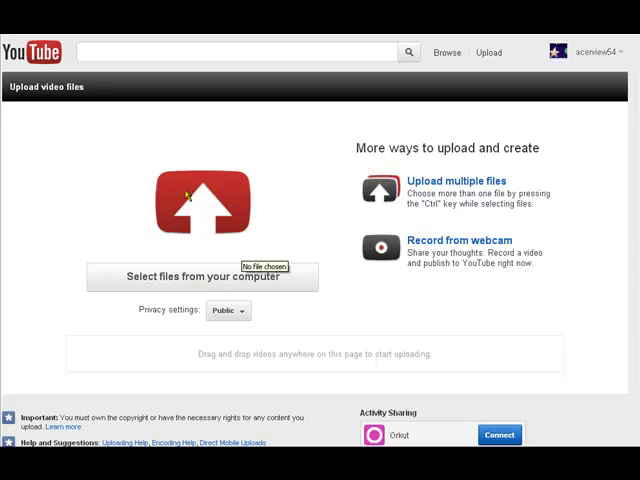
{"action": "mouse_move", "coordinate": [195, 278]}
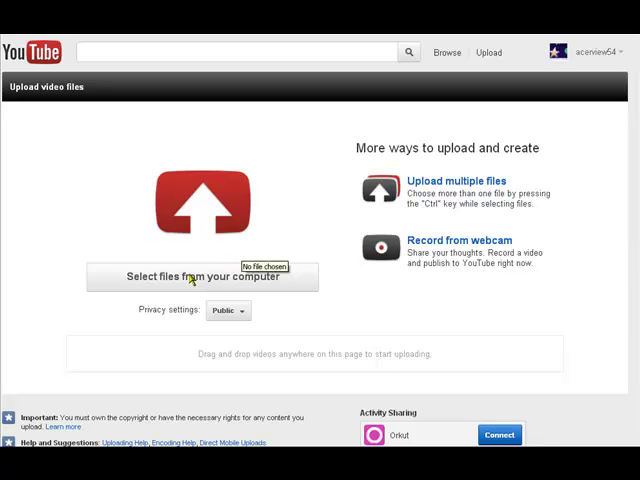
{"action": "mouse_move", "coordinate": [198, 277]}
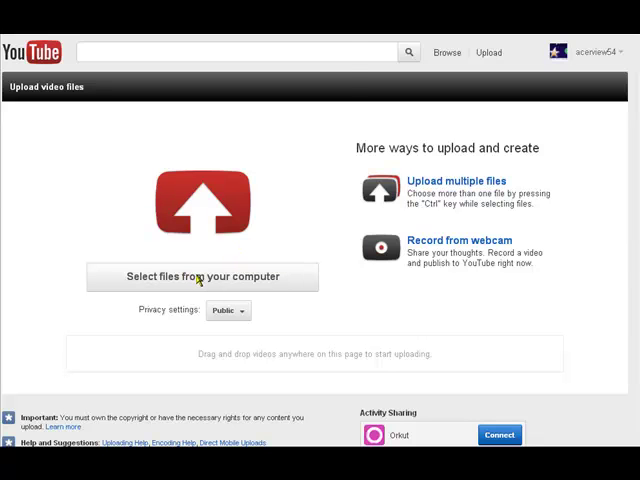
Open the file browser to pick a video from the computer.
{"action": "left_click", "coordinate": [202, 277]}
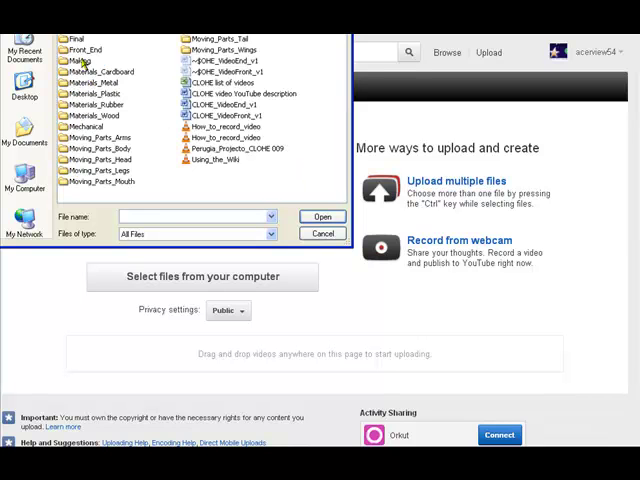
Choose How_to_record_video.avi and start uploading it.
{"action": "left_click", "coordinate": [220, 127]}
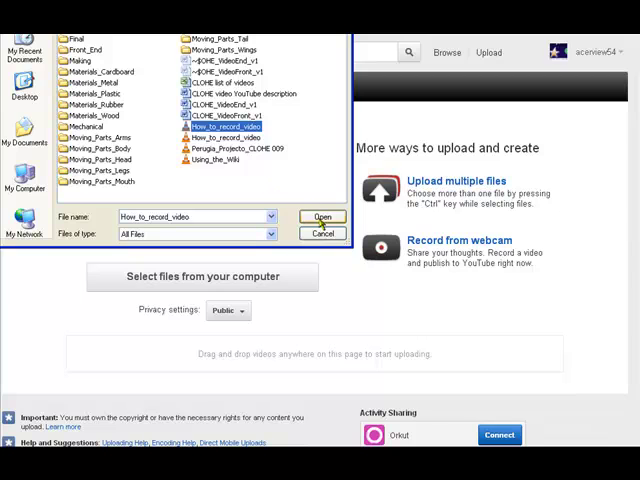
{"action": "left_click", "coordinate": [321, 217]}
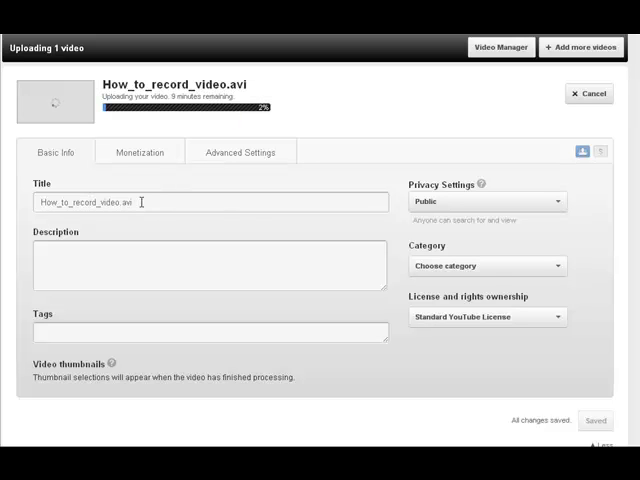
Select the pre-filled title text and show the category options.
{"action": "triple_click", "coordinate": [210, 201]}
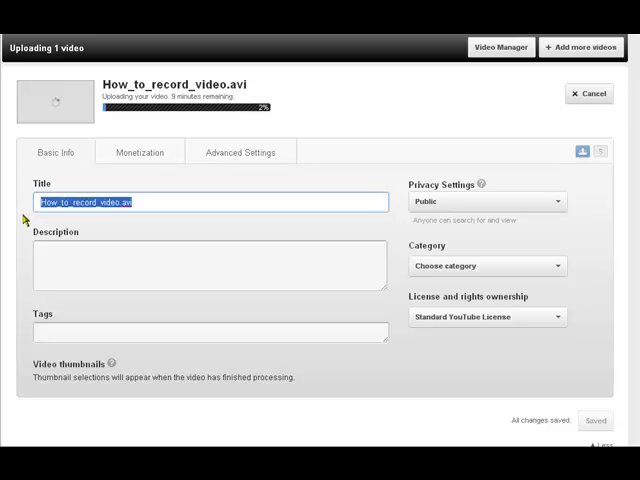
{"action": "left_click", "coordinate": [212, 265]}
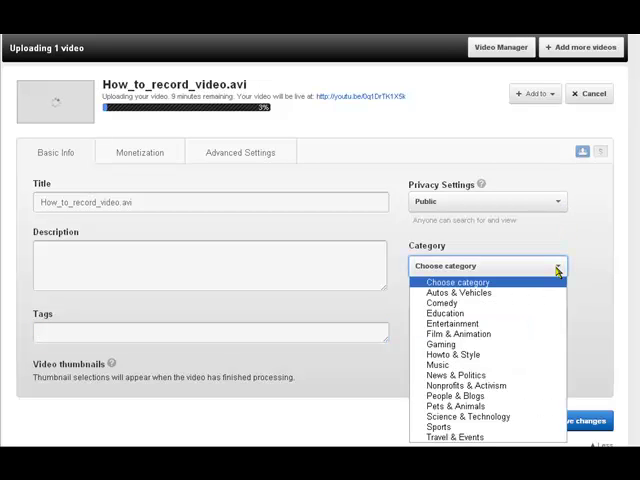
Set category to Education and license to Creative Commons - Attribution.
{"action": "left_click", "coordinate": [442, 312]}
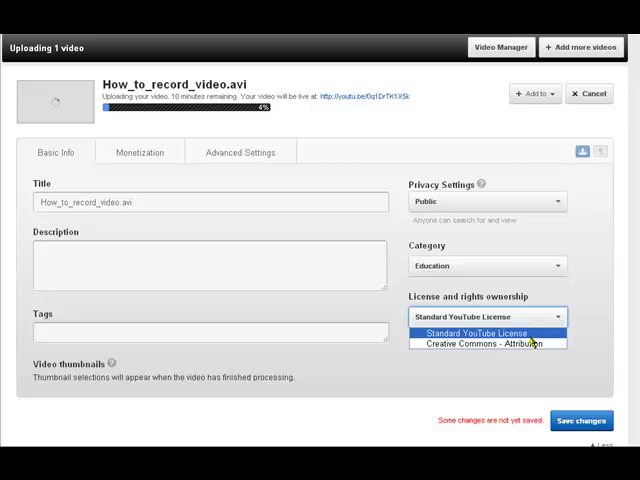
{"action": "left_click", "coordinate": [484, 343]}
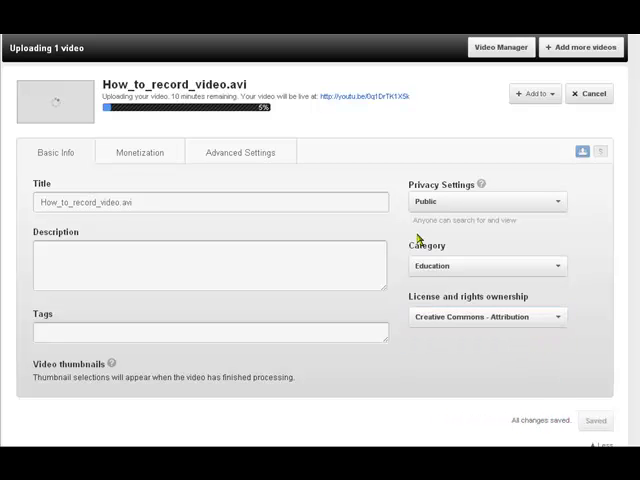
{"action": "mouse_move", "coordinate": [282, 116]}
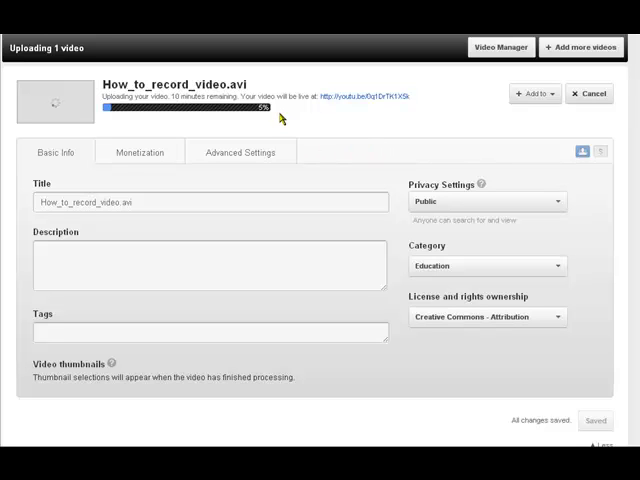